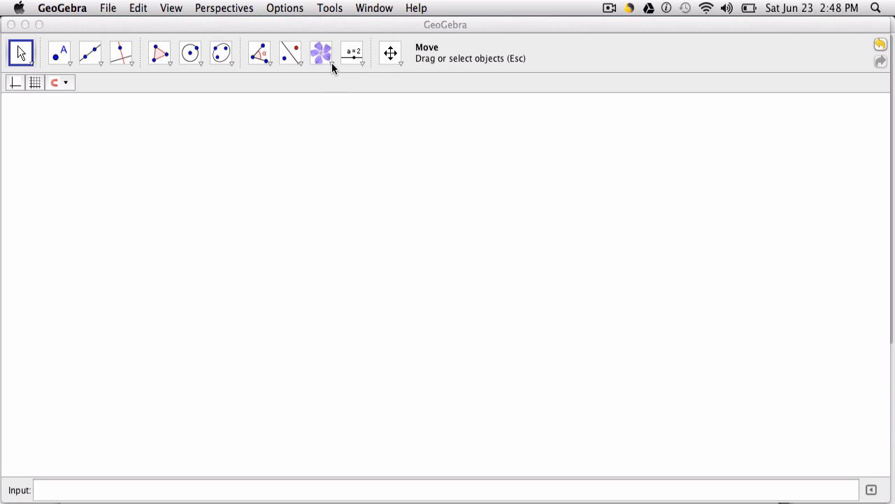
{"action": "mouse_move", "coordinate": [328, 70]}
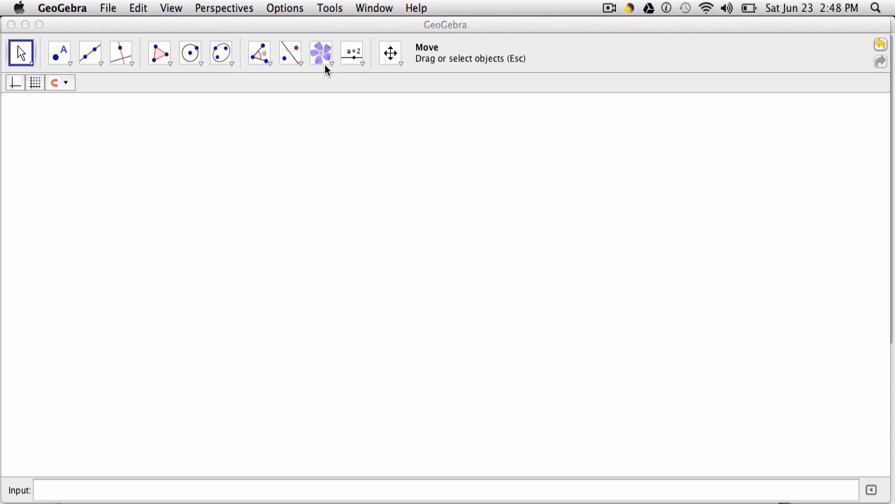
{"action": "mouse_move", "coordinate": [348, 69]}
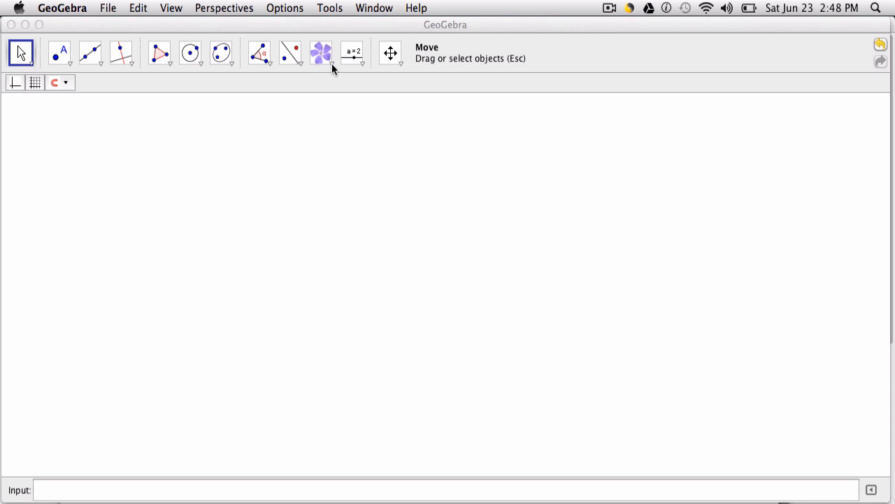
Step: Open the special object tools dropdown listing Insert Text, Insert Image and Pen
{"action": "left_click", "coordinate": [321, 66]}
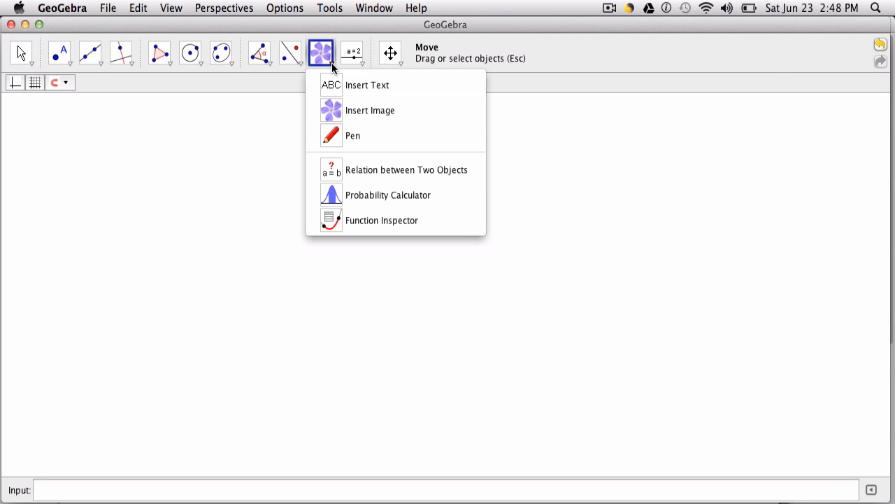
{"action": "left_click", "coordinate": [354, 52]}
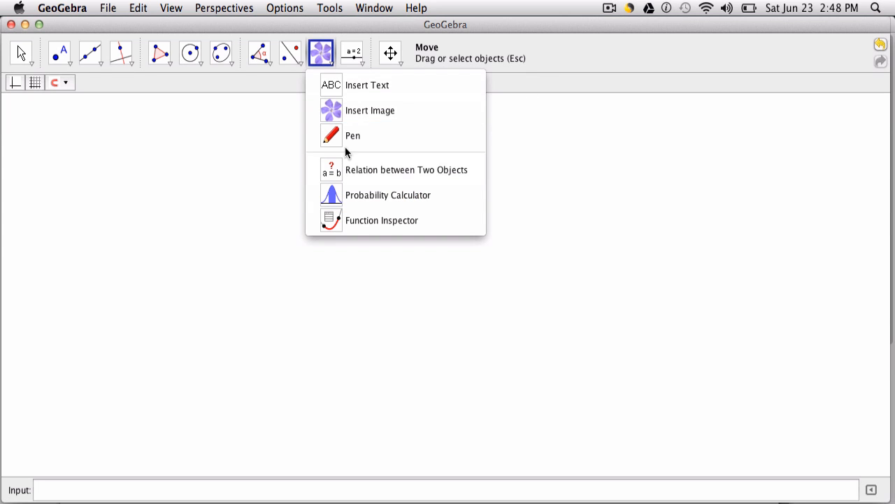
Step: Choose the Insert Image tool from the dropdown
{"action": "left_click", "coordinate": [370, 110]}
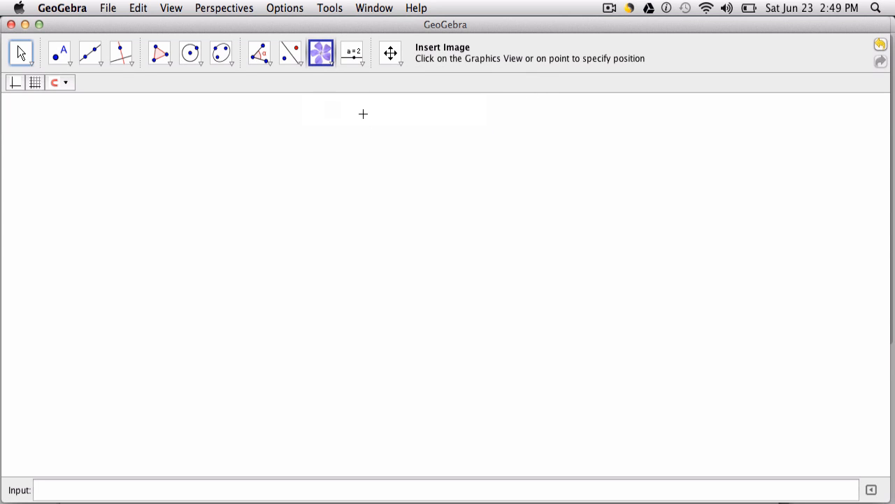
{"action": "mouse_move", "coordinate": [214, 305]}
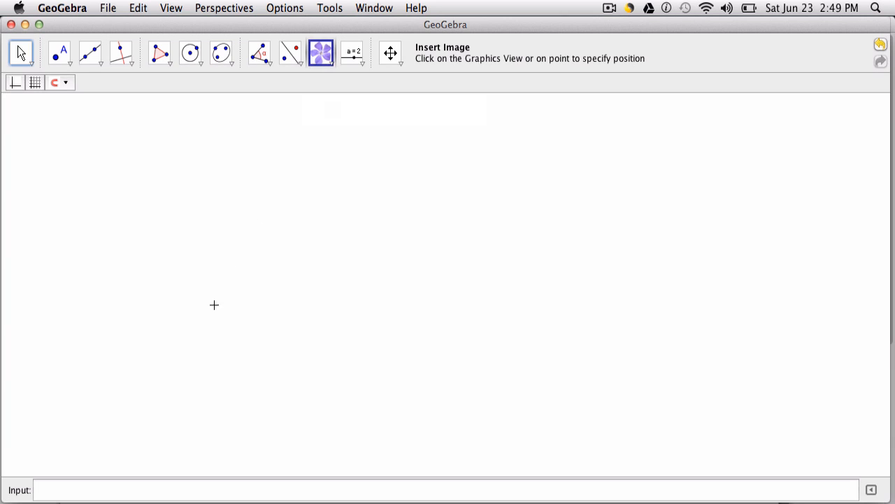
{"action": "mouse_move", "coordinate": [193, 368]}
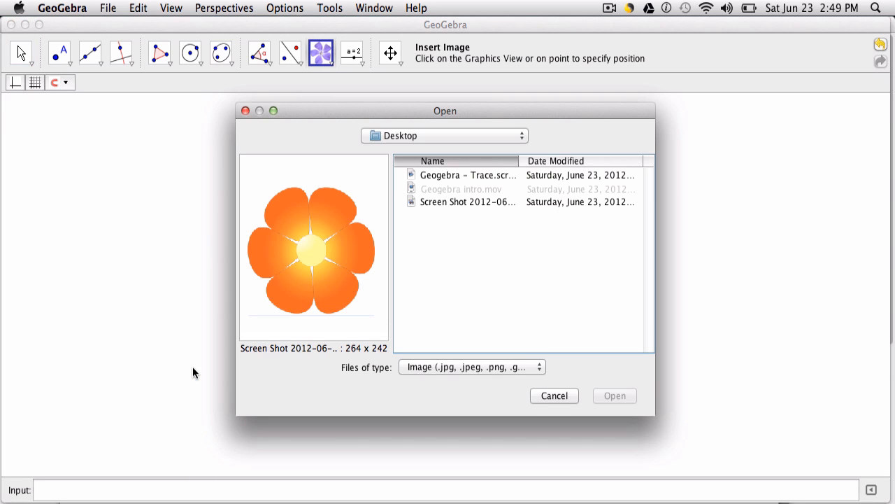
{"action": "mouse_move", "coordinate": [344, 268]}
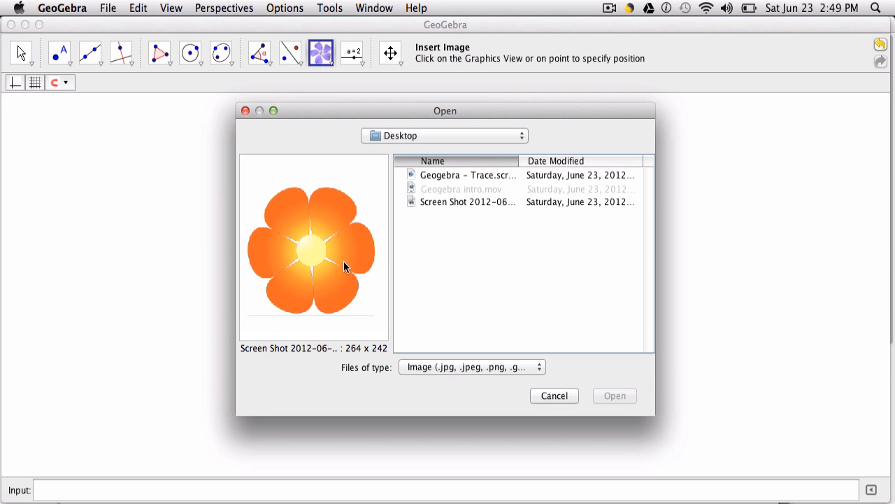
{"action": "mouse_move", "coordinate": [352, 313]}
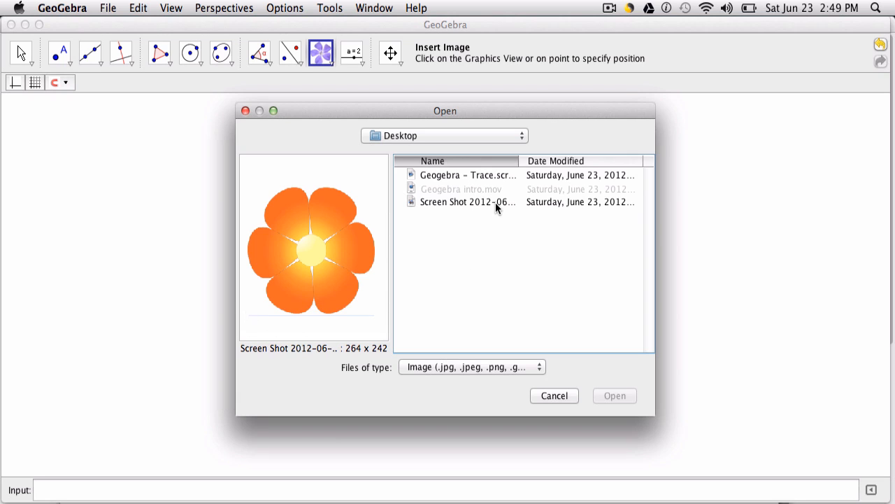
Step: Open the Screen Shot file to place the orange flower on the canvas
{"action": "left_click", "coordinate": [615, 395]}
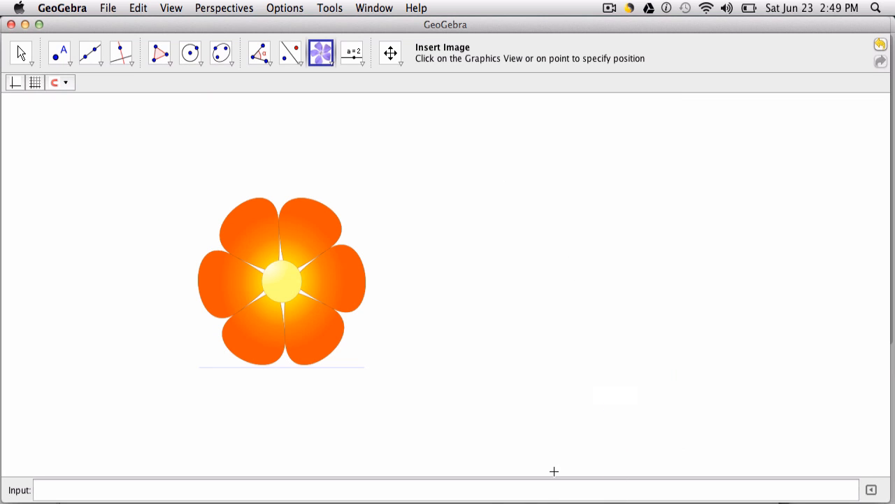
{"action": "mouse_move", "coordinate": [349, 145]}
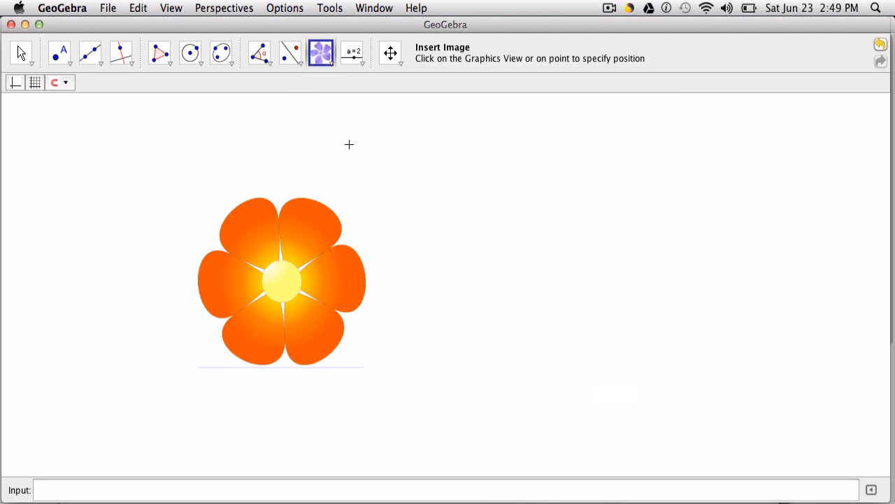
{"action": "mouse_move", "coordinate": [317, 62]}
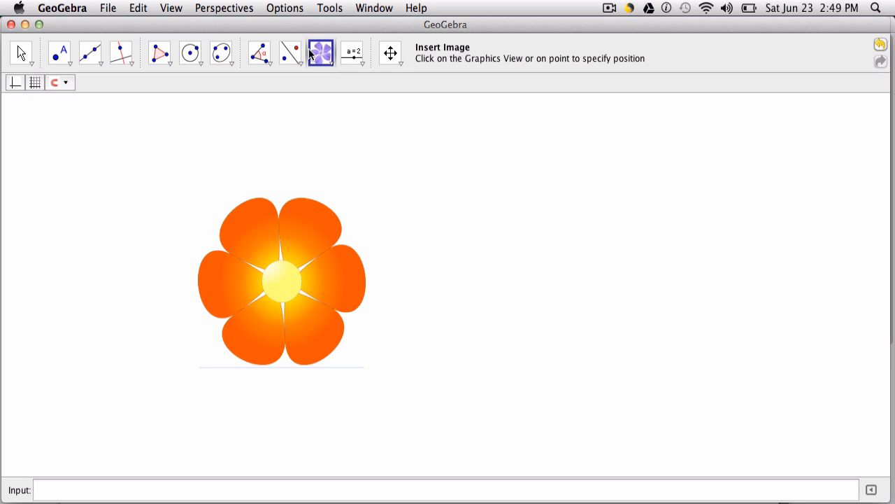
Step: Insert the Screen Shot flower image again via Tools > Special Object Tools > Insert Image
{"action": "left_click", "coordinate": [329, 8]}
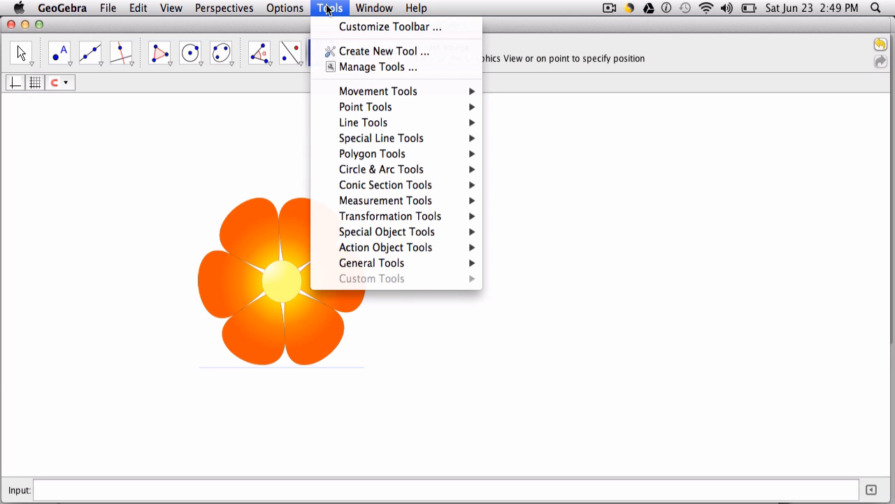
{"action": "mouse_move", "coordinate": [387, 232]}
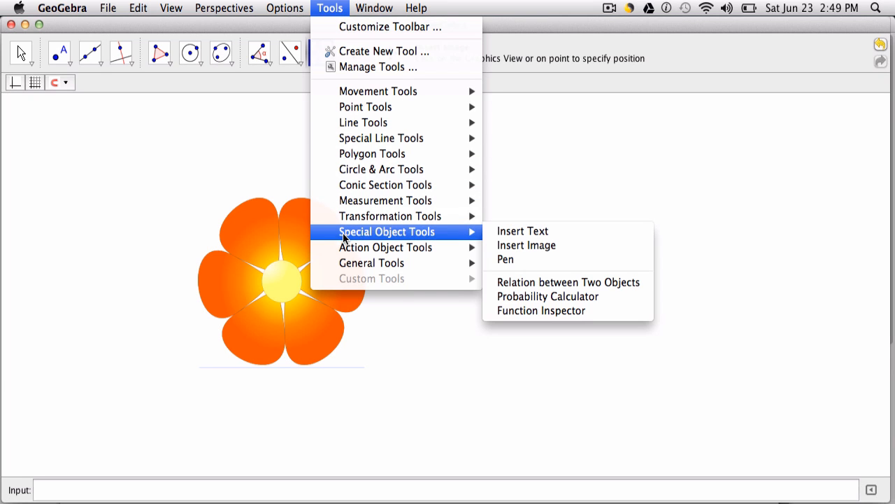
{"action": "left_click", "coordinate": [526, 245]}
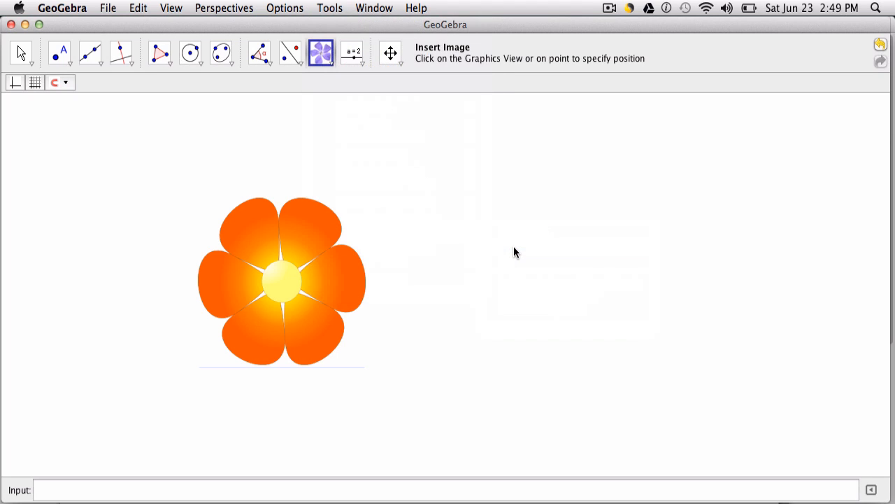
{"action": "mouse_move", "coordinate": [440, 97]}
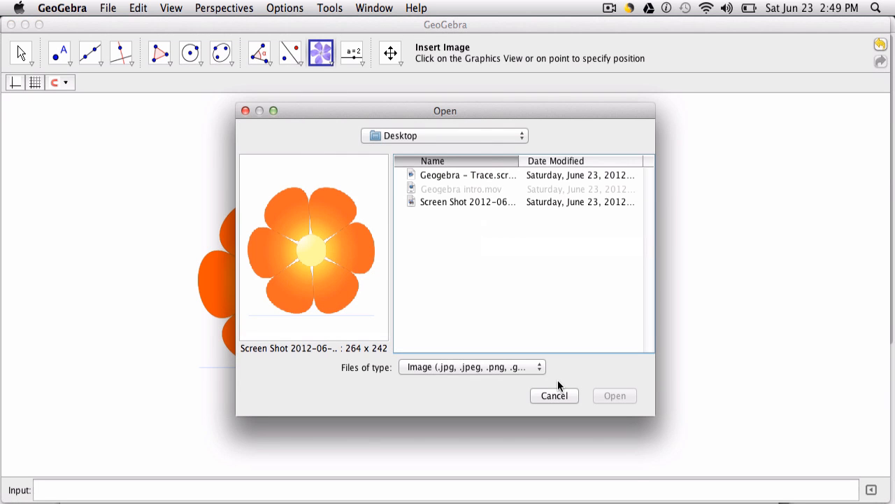
{"action": "left_click", "coordinate": [467, 202]}
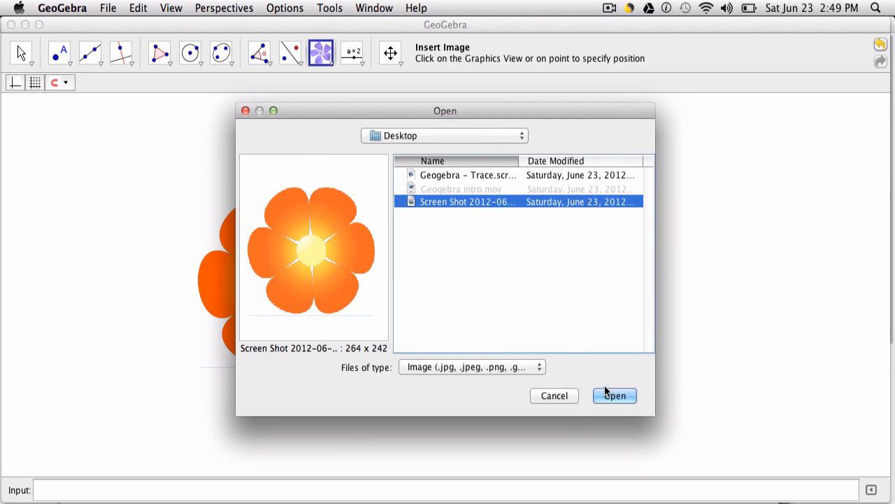
{"action": "left_click", "coordinate": [615, 395]}
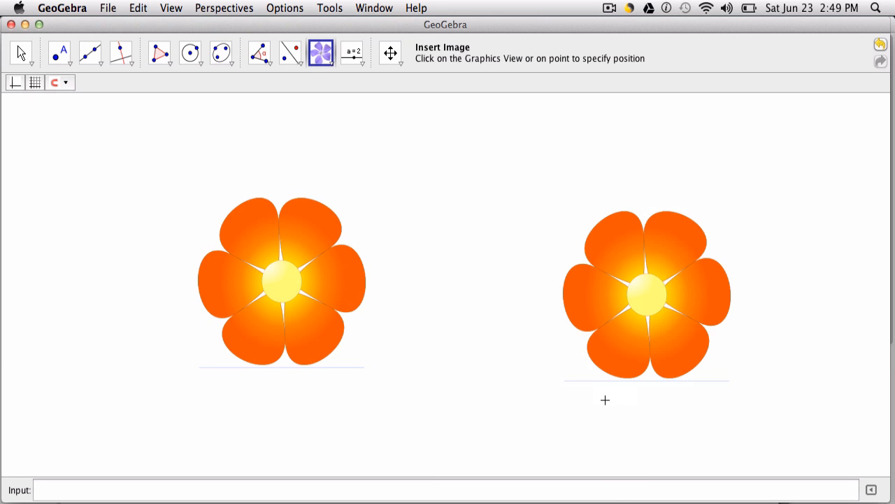